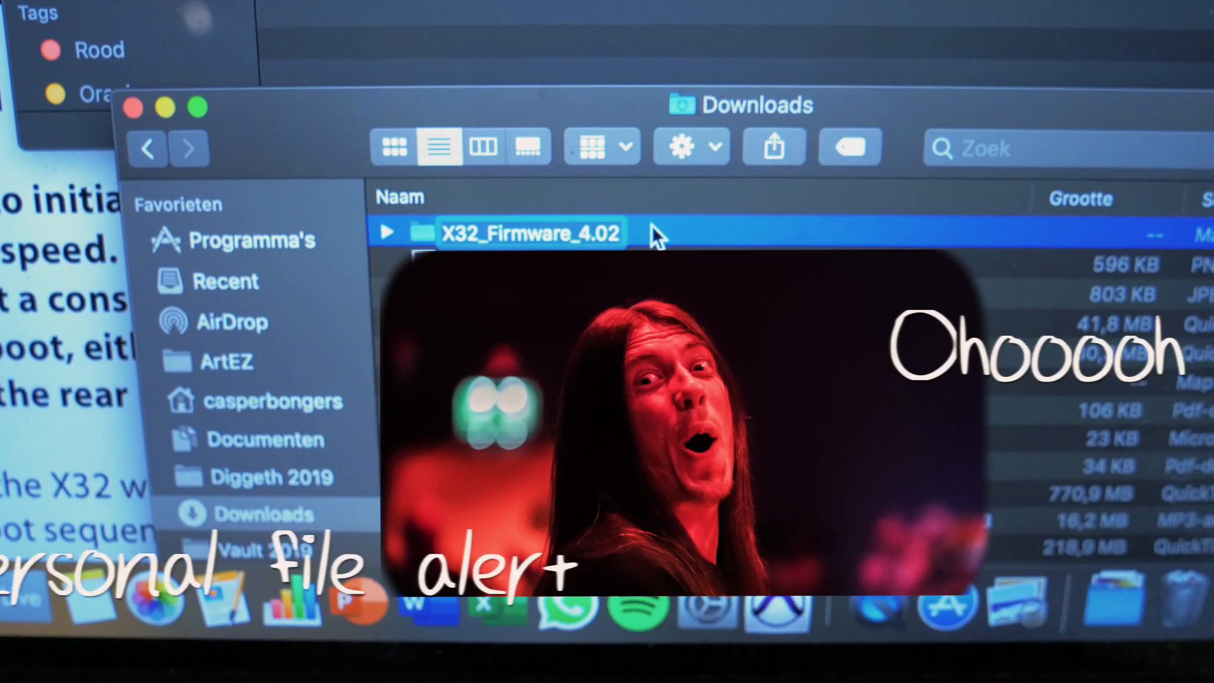
Enter the X32_Firmware_4.02 folder in Downloads to reveal the .update file and release notes.
double_click(531, 232)
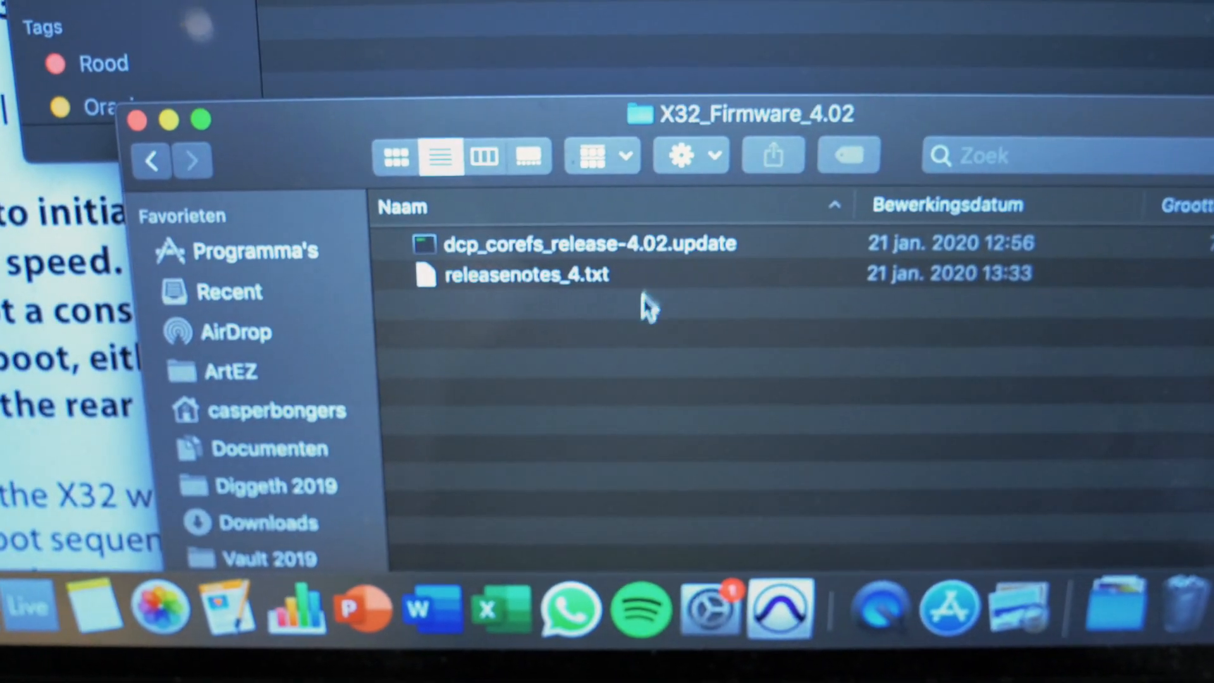